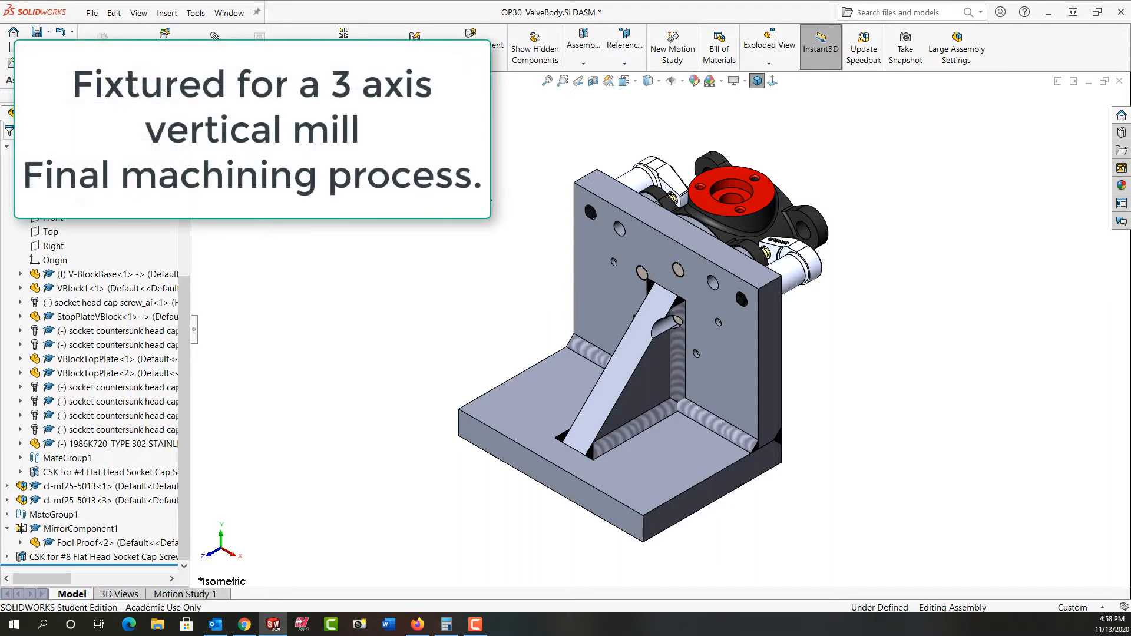
pyautogui.moveTo(564, 223)
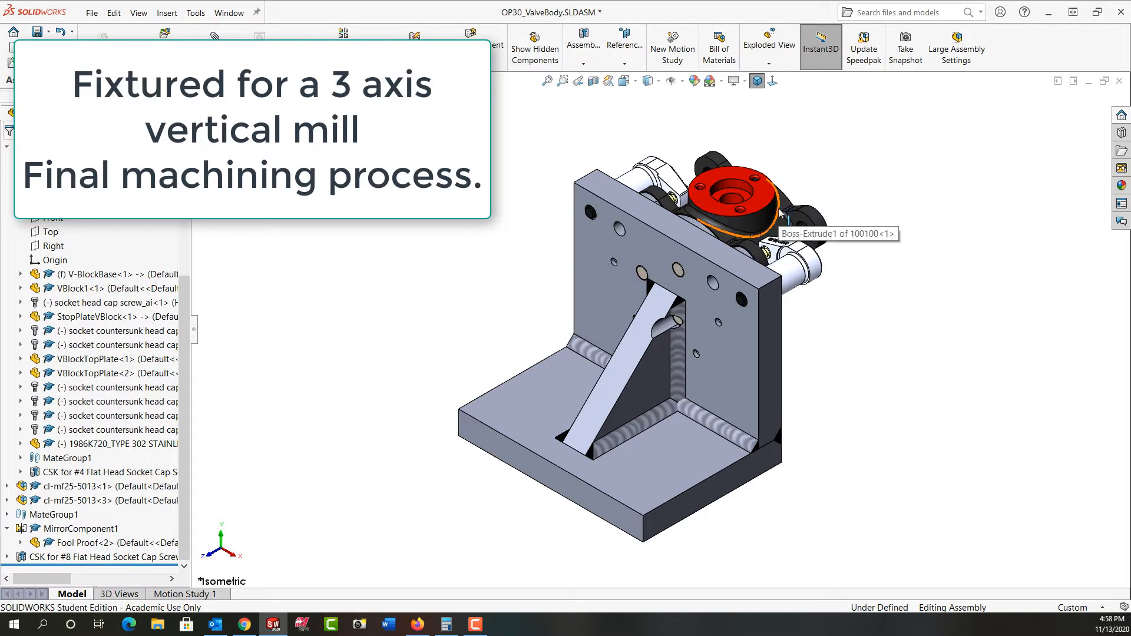
pyautogui.moveTo(856, 204)
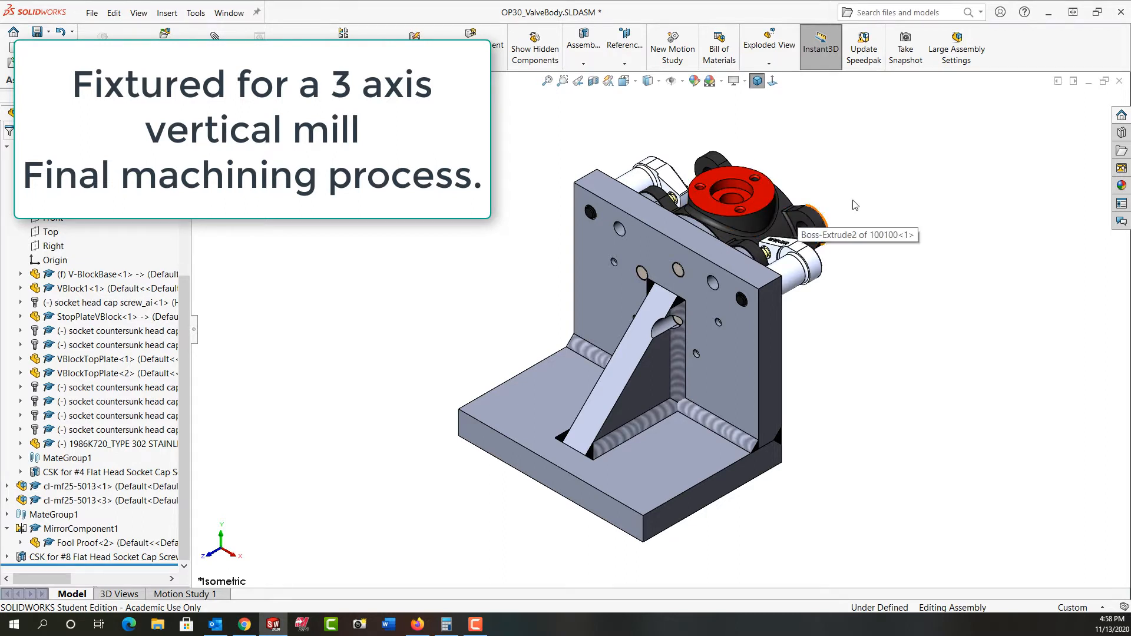
pyautogui.moveTo(851, 197)
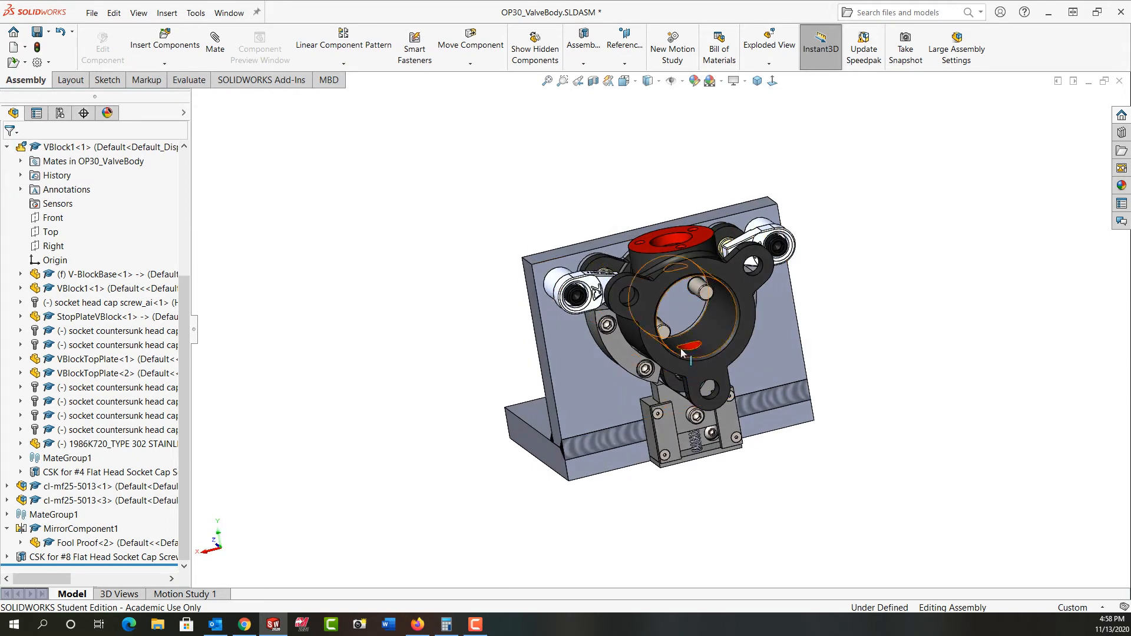
pyautogui.moveTo(662, 416)
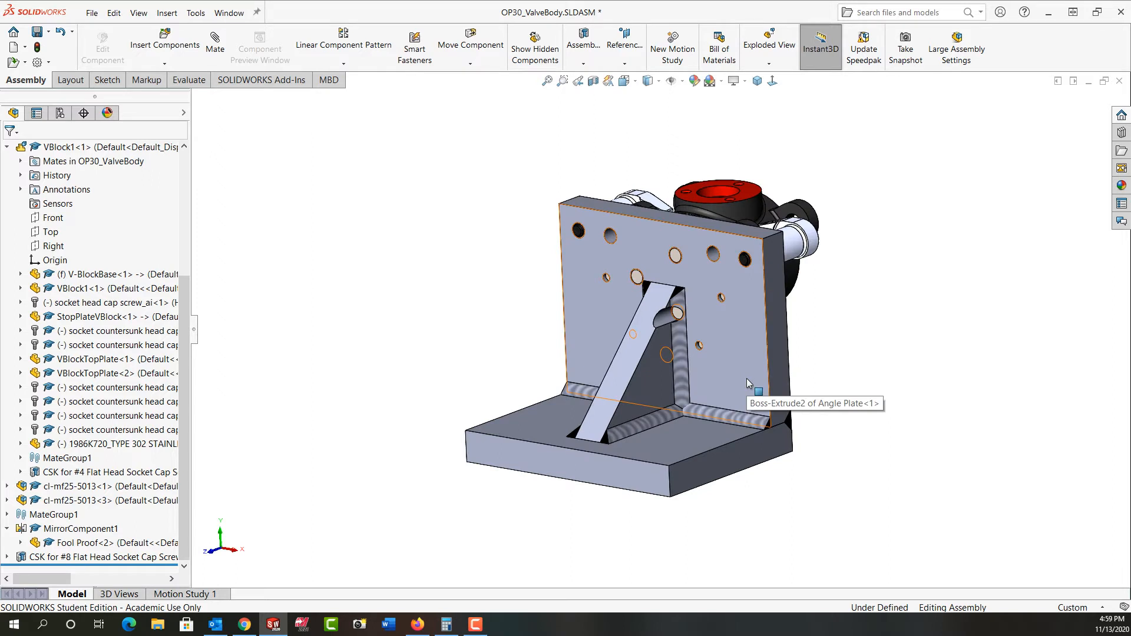
pyautogui.moveTo(732, 420)
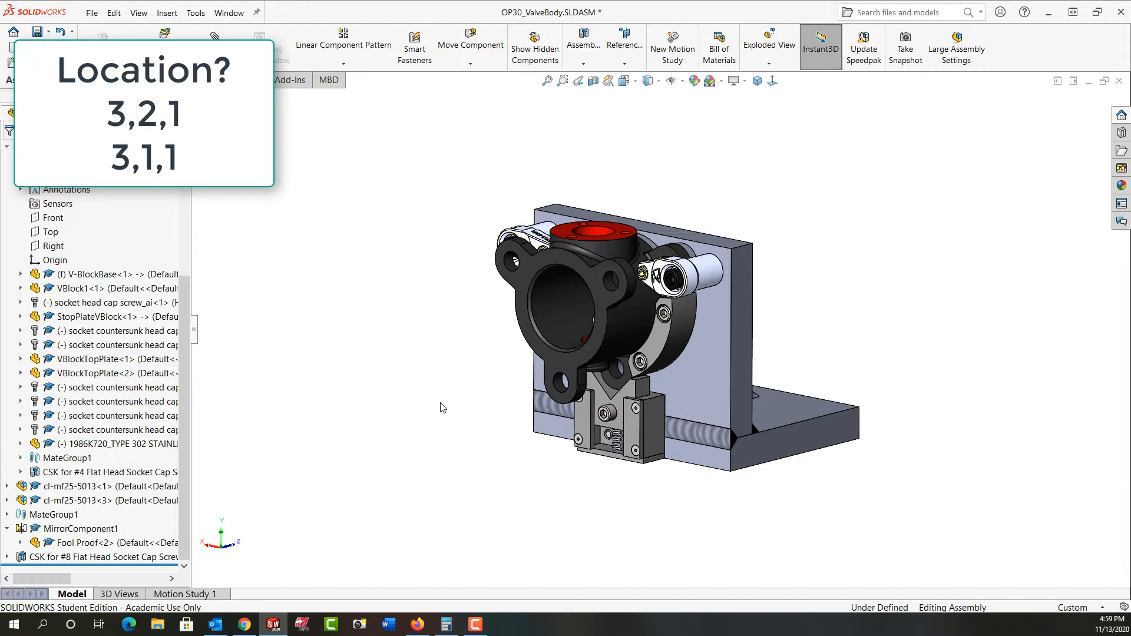
# Select the valve body (OP30) by its front flange face
pyautogui.click(589, 319)
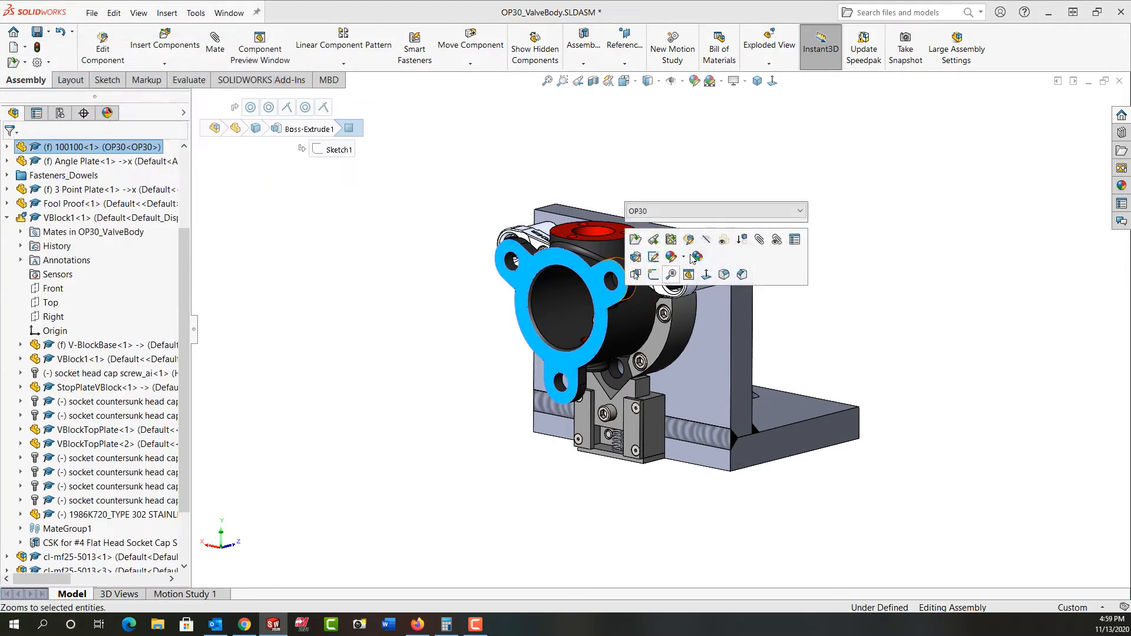
# Make the valve body transparent to reveal the three dowel pins and concentric locator in its bore
pyautogui.click(426, 269)
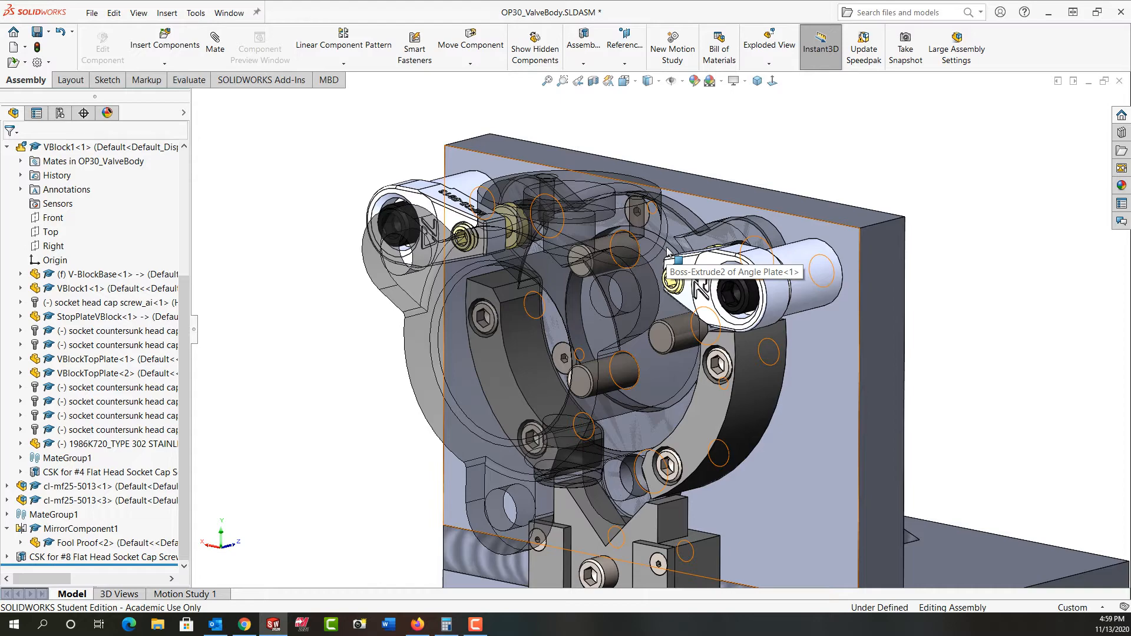
pyautogui.click(729, 272)
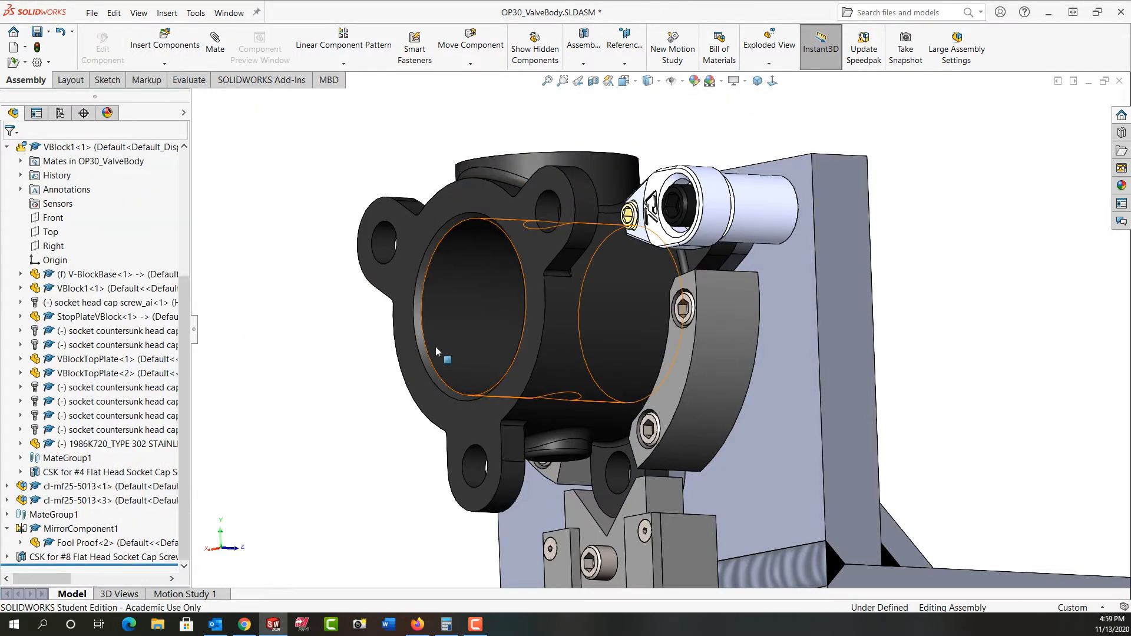
pyautogui.click(491, 310)
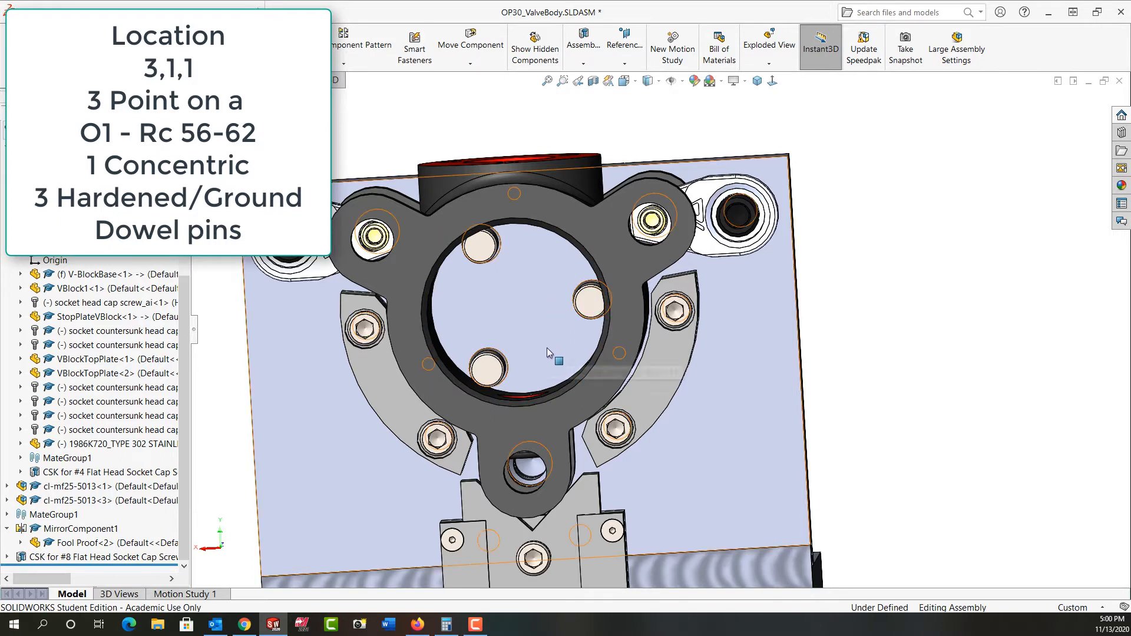
pyautogui.moveTo(555, 360)
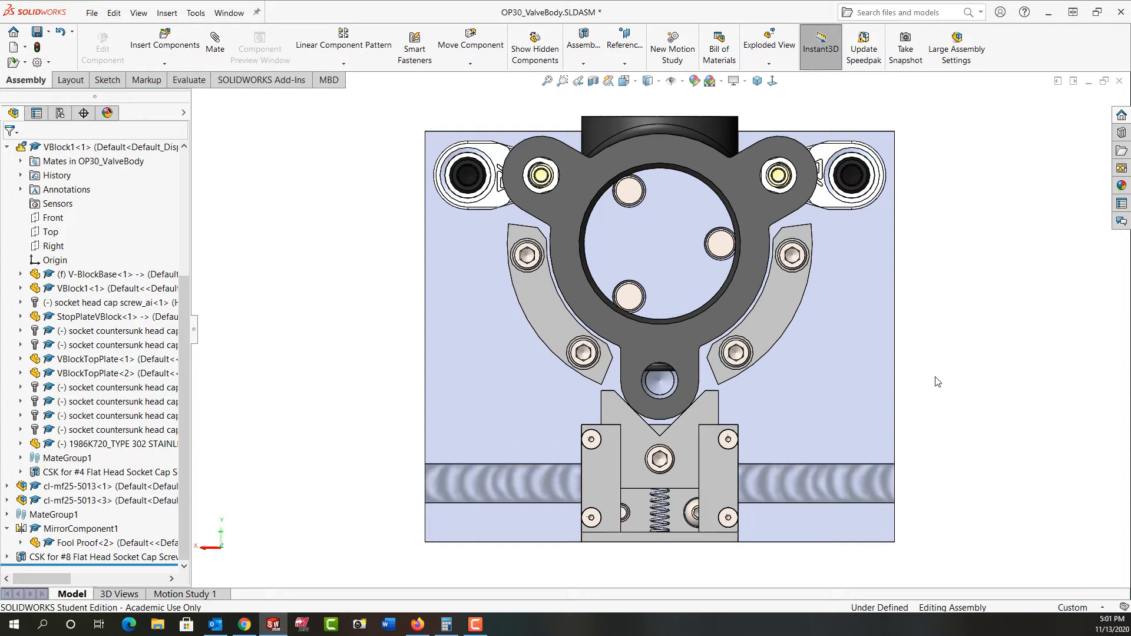
pyautogui.moveTo(899, 384)
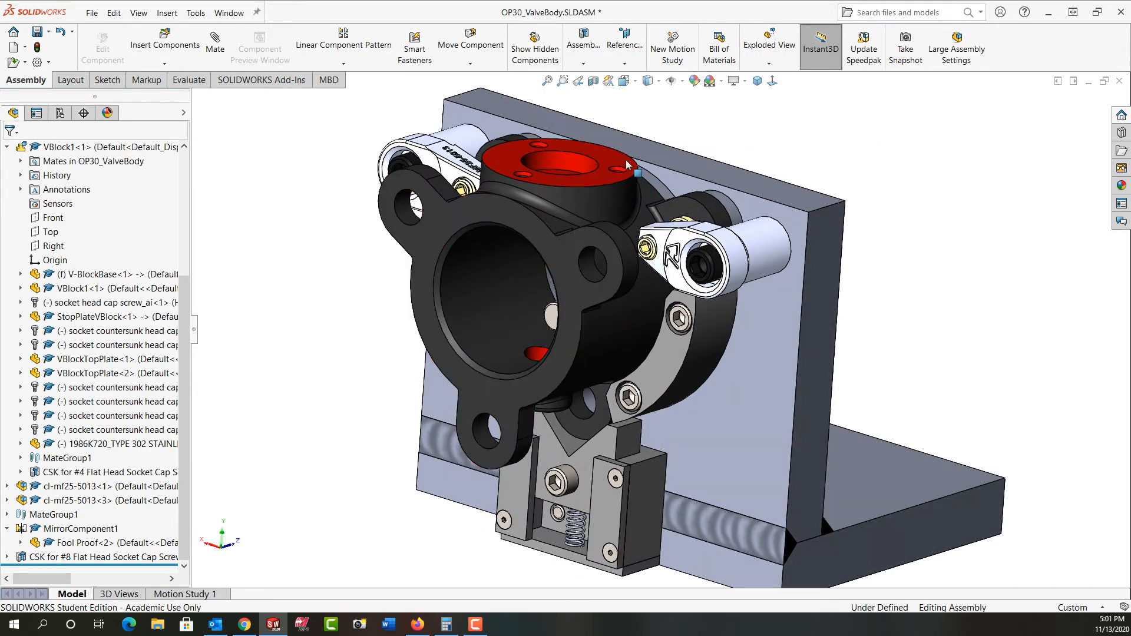
pyautogui.moveTo(616, 179)
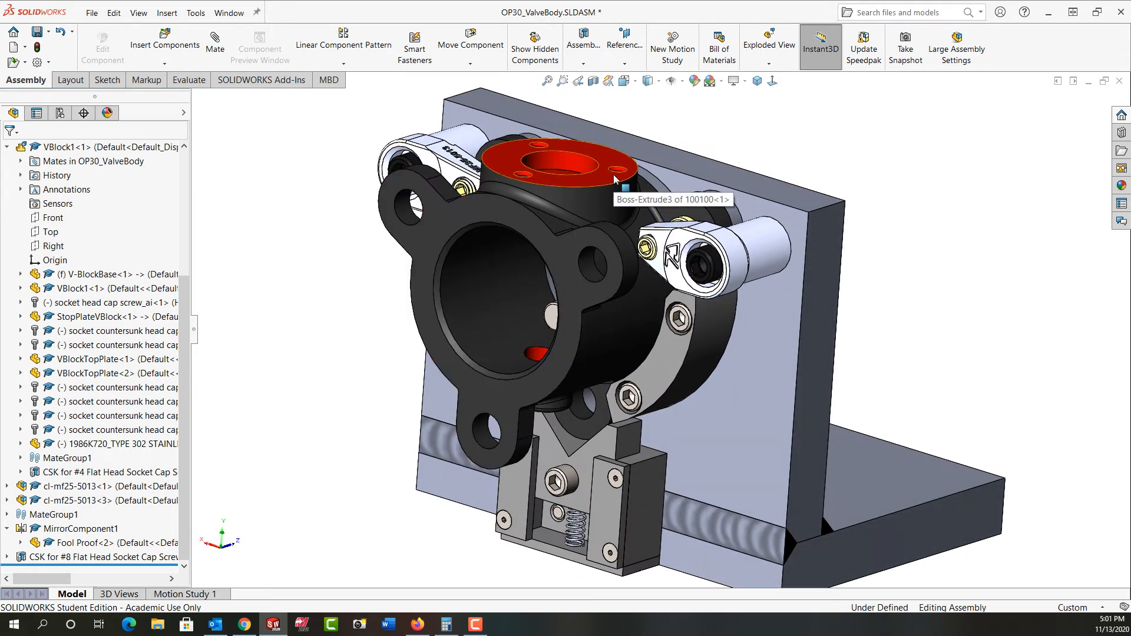
# Select the curved fool-proof block beside the valve body flange
pyautogui.doubleClick(101, 542)
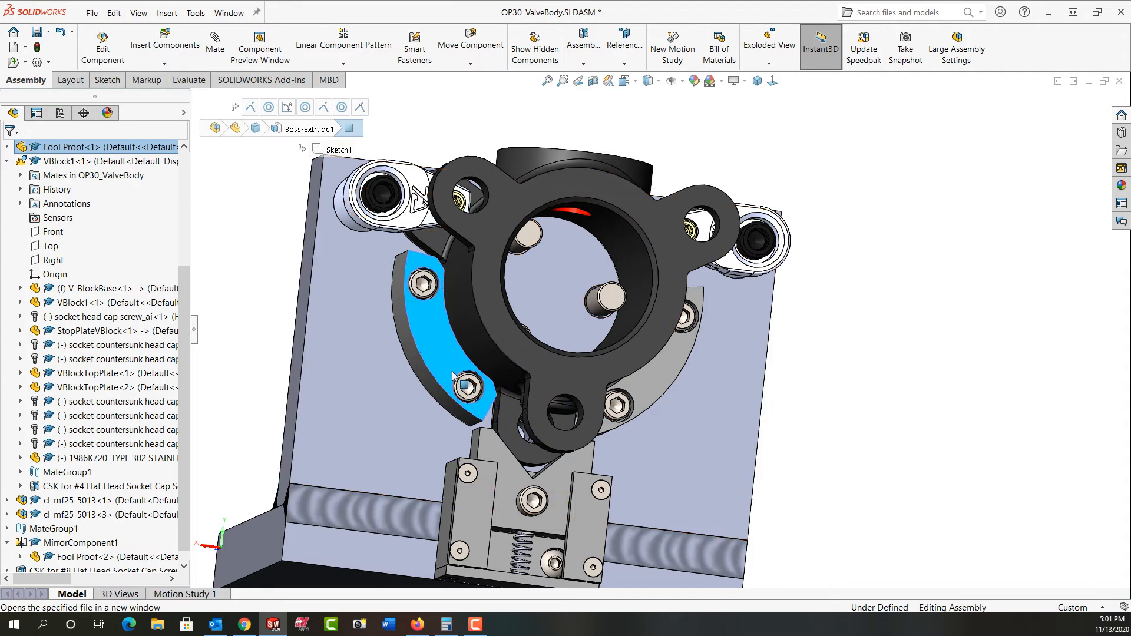
pyautogui.moveTo(652, 387)
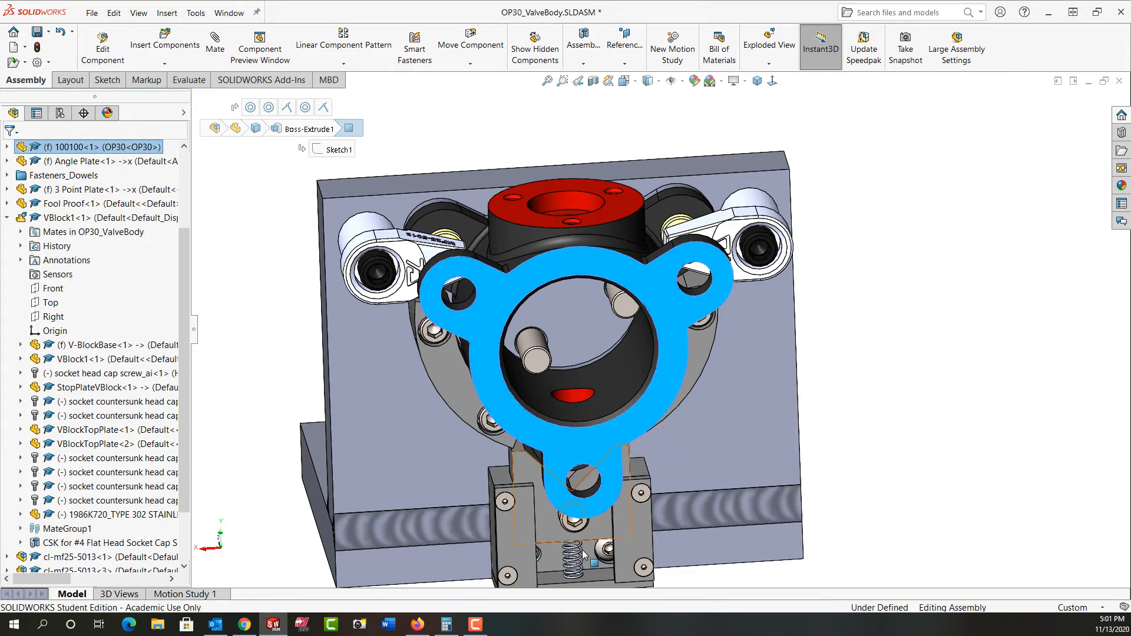
# Zoom to the spring-loaded V-block and select its socket head cap screw
pyautogui.scroll(3)
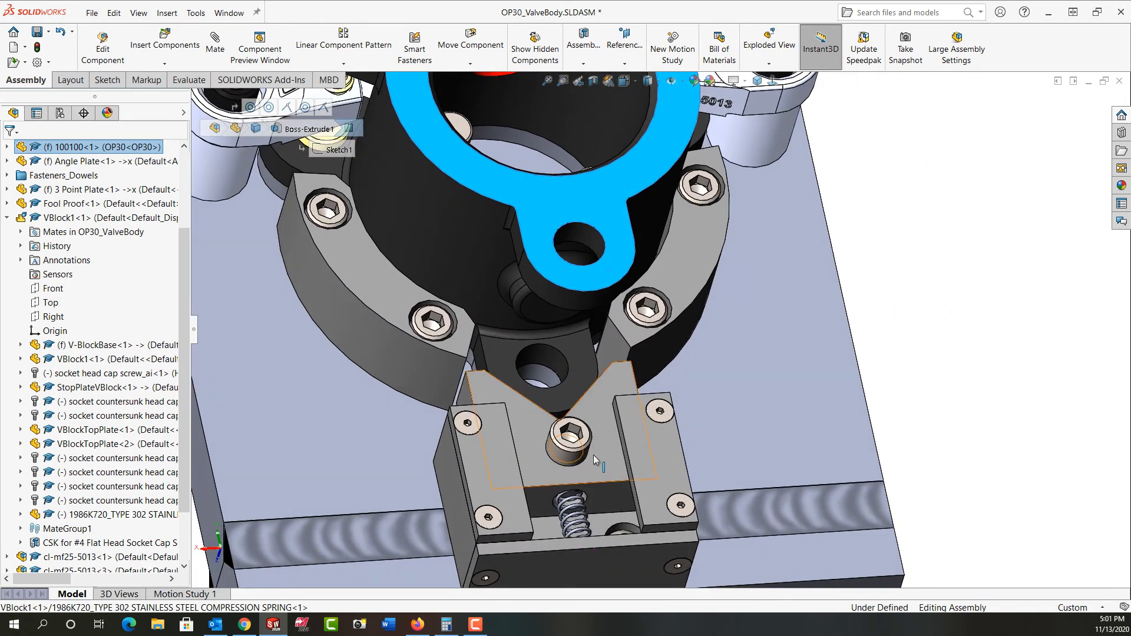
pyautogui.moveTo(592, 487)
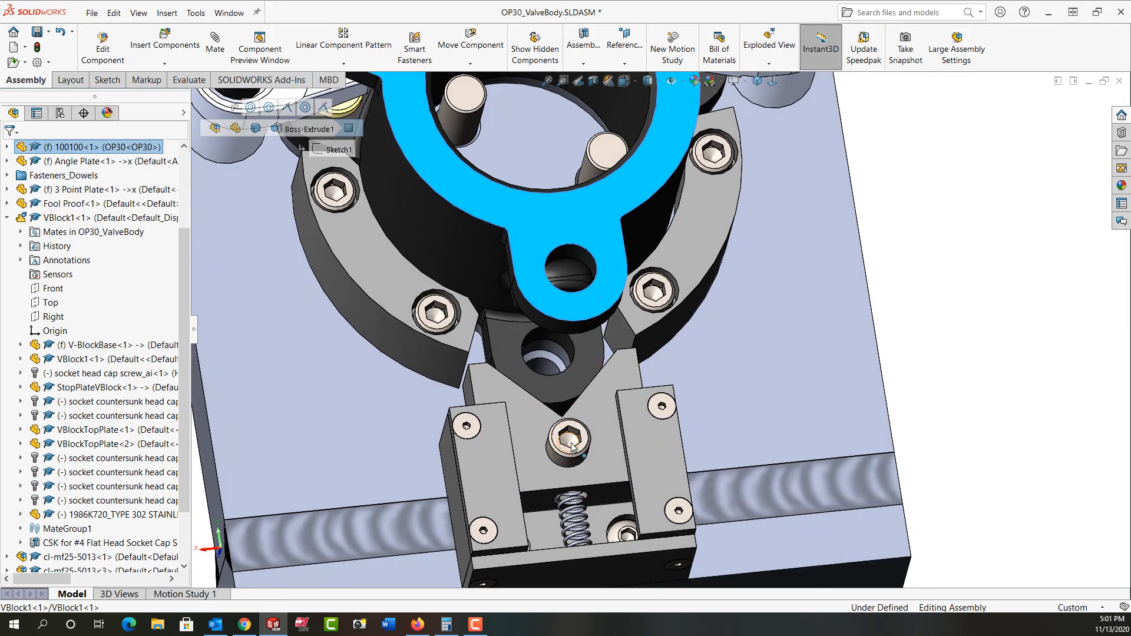
pyautogui.click(567, 443)
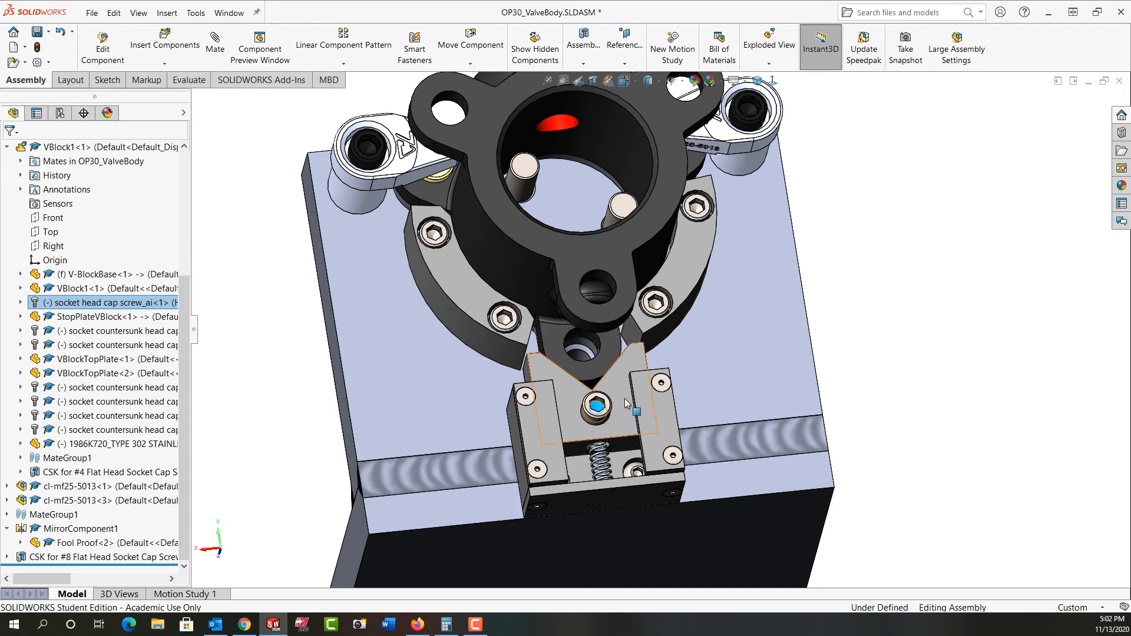
pyautogui.moveTo(616, 390)
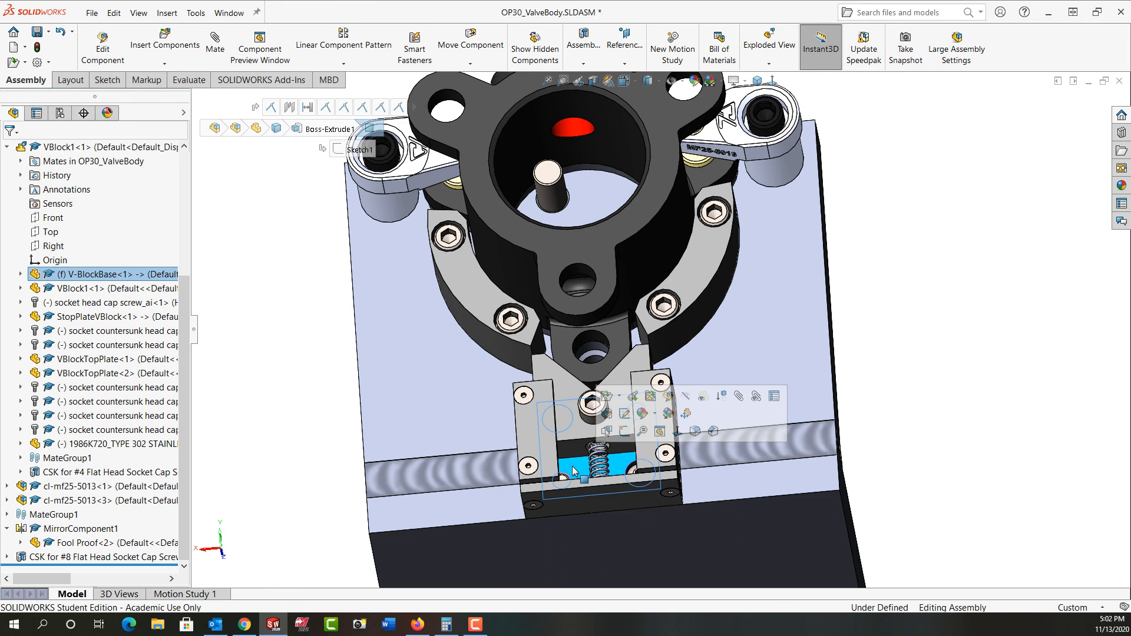
pyautogui.moveTo(590, 346)
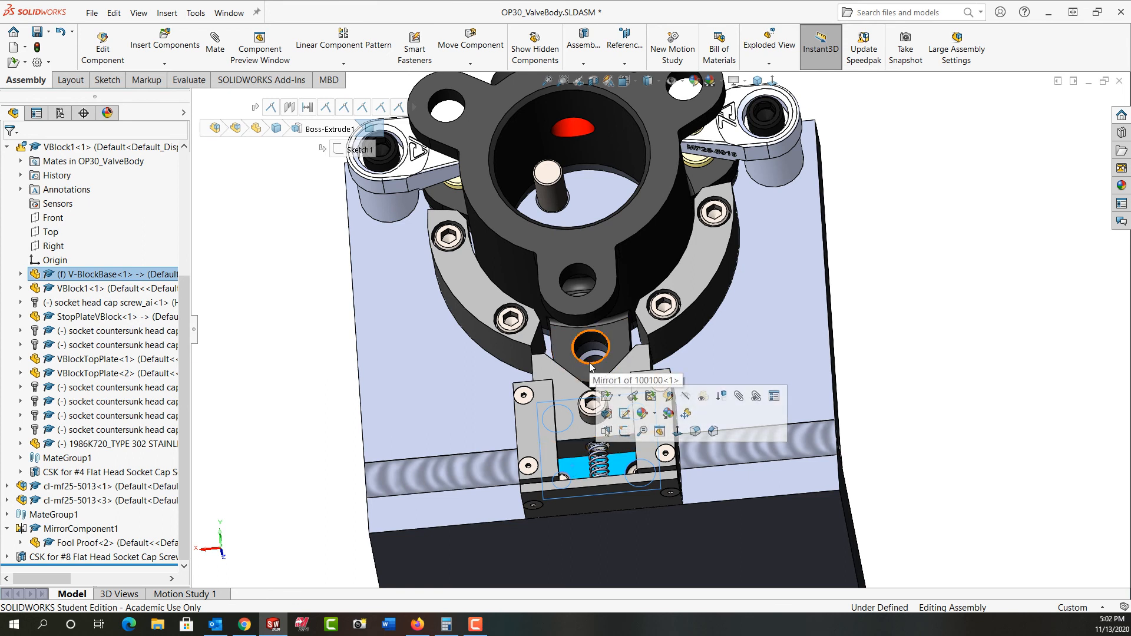